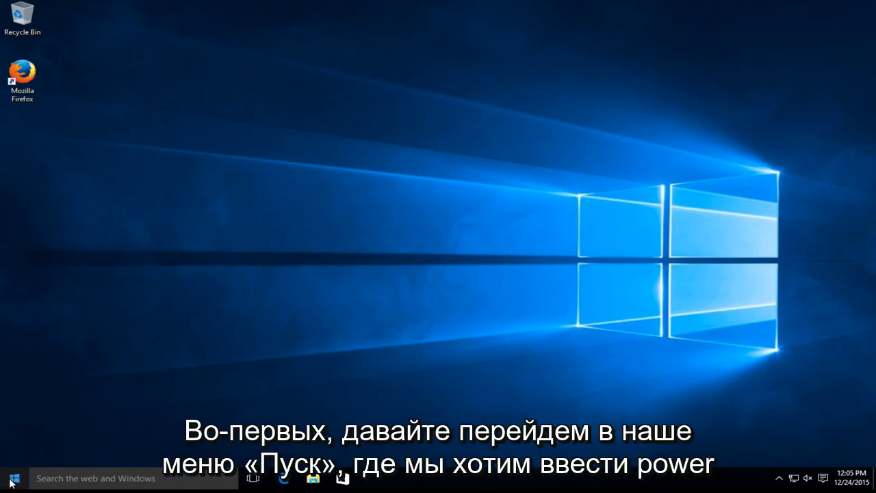
Search the Start menu for 'power' and open the Power Options control panel.
{"action": "left_click", "coordinate": [10, 476]}
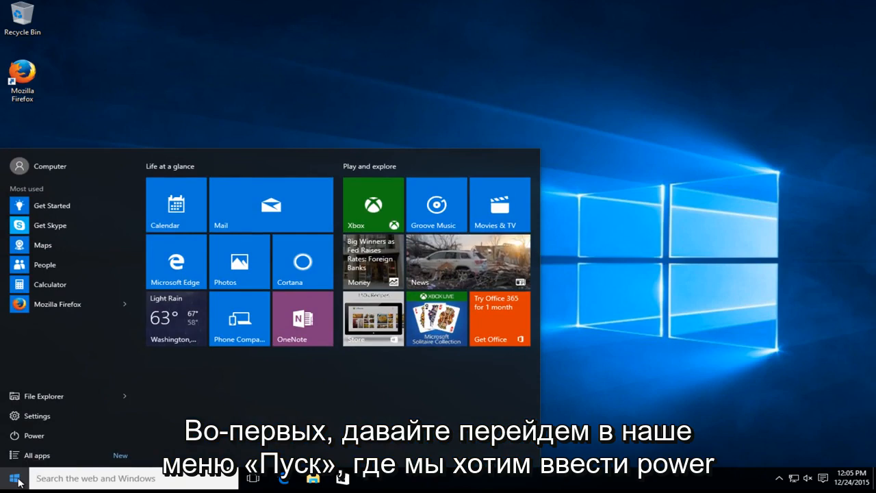
{"action": "type", "text": "power options"}
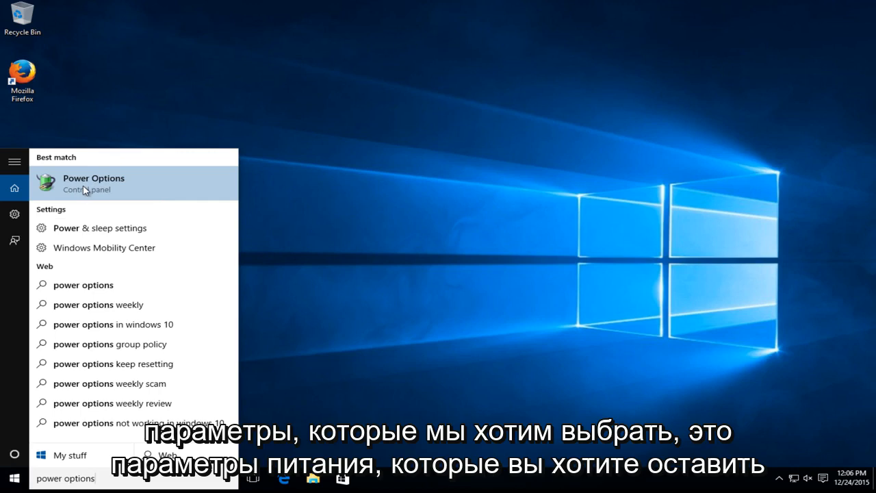
{"action": "mouse_move", "coordinate": [152, 186]}
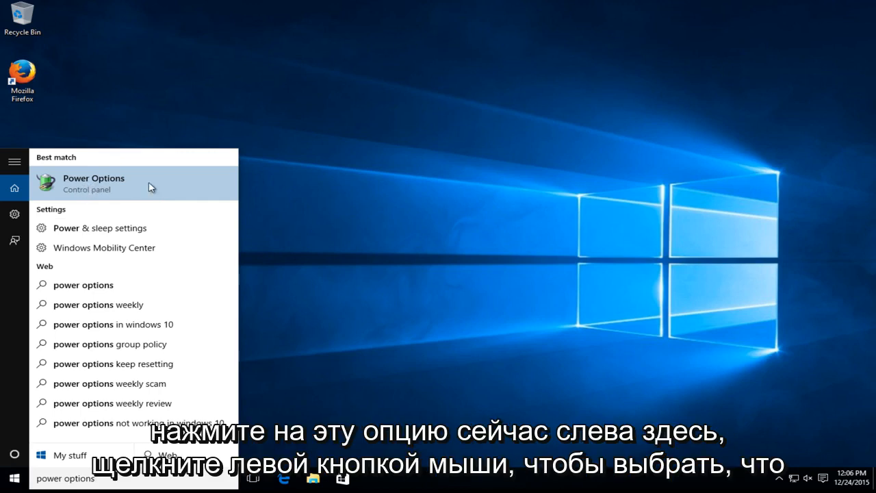
{"action": "left_click", "coordinate": [93, 183]}
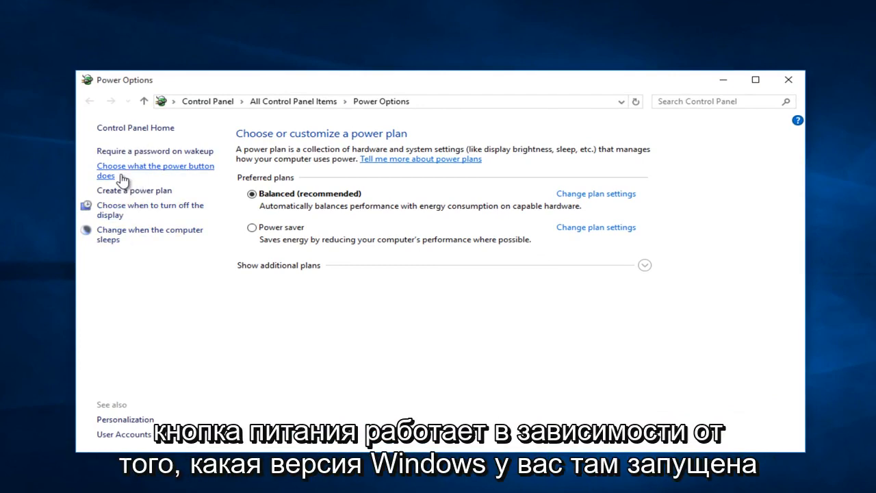
Uncheck Sleep under the power button's shutdown settings and save the change.
{"action": "left_click", "coordinate": [137, 170]}
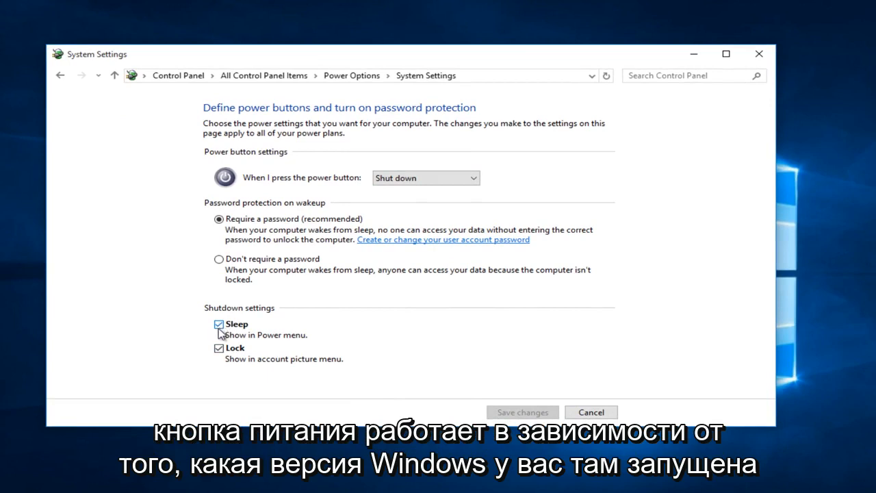
{"action": "mouse_move", "coordinate": [227, 347]}
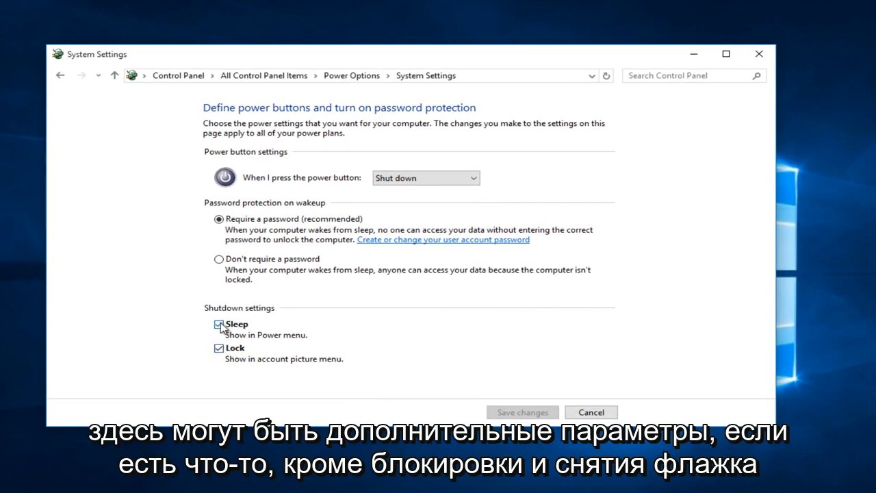
{"action": "left_click", "coordinate": [219, 323]}
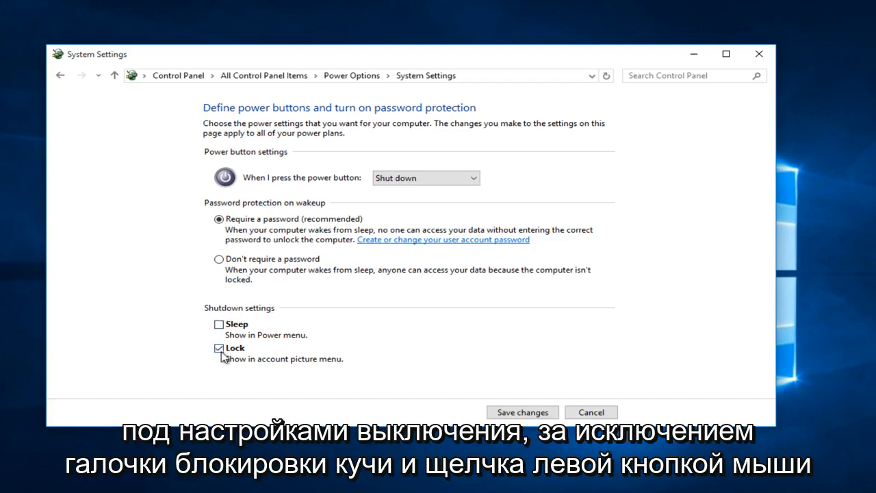
{"action": "mouse_move", "coordinate": [396, 378]}
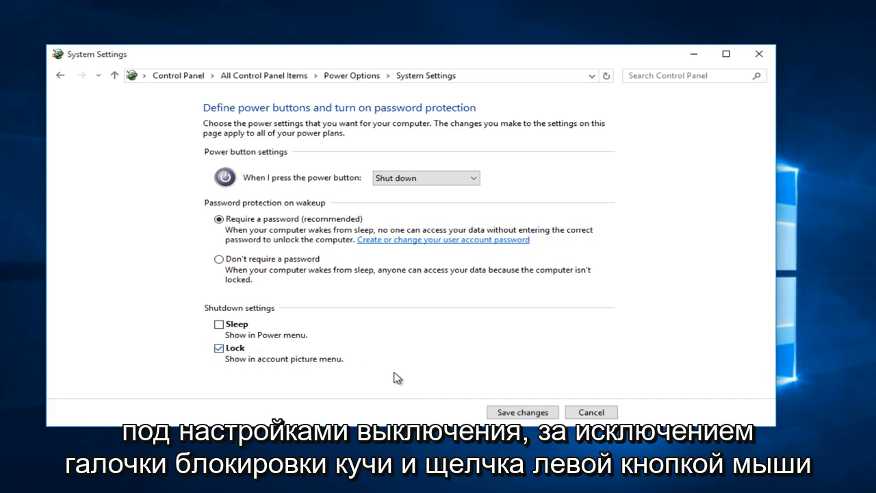
{"action": "left_click", "coordinate": [522, 412]}
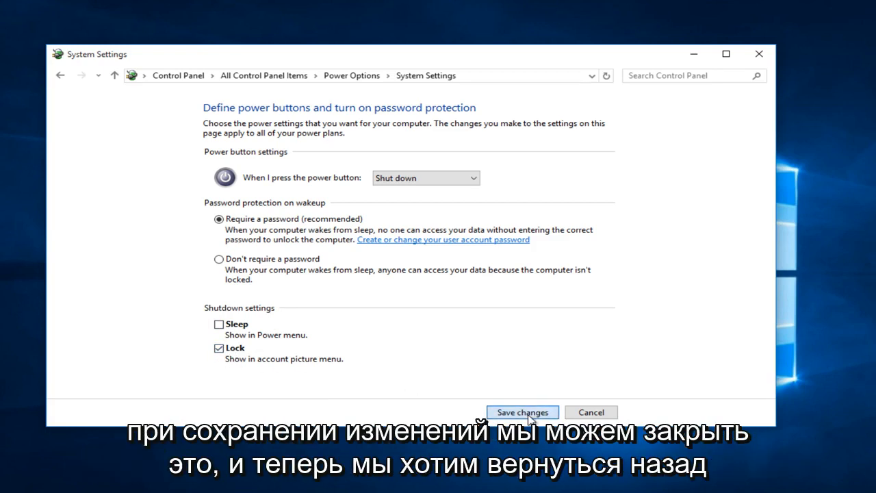
{"action": "left_click", "coordinate": [522, 412]}
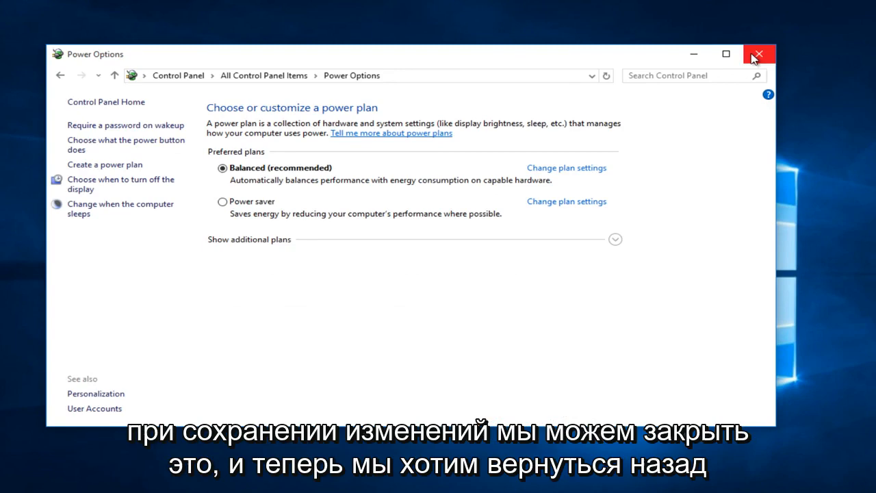
Close Power Options and open the System control panel via a 'system' Start search.
{"action": "left_click", "coordinate": [760, 51]}
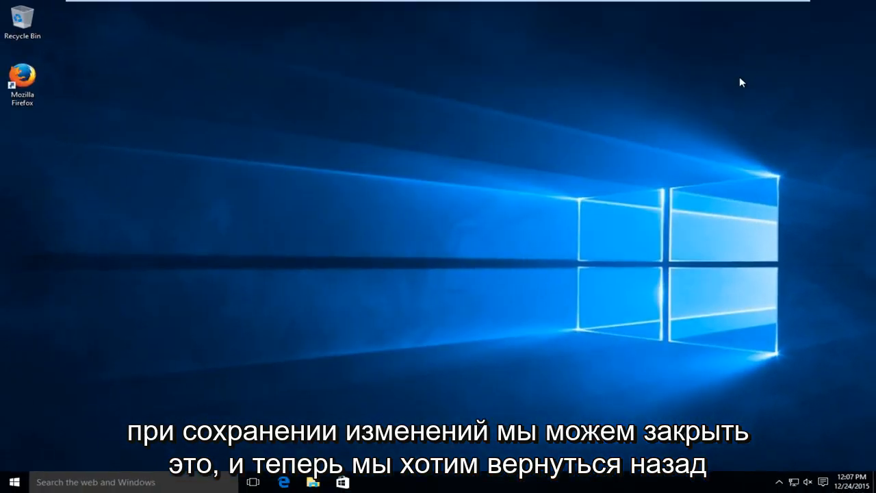
{"action": "left_click", "coordinate": [13, 482]}
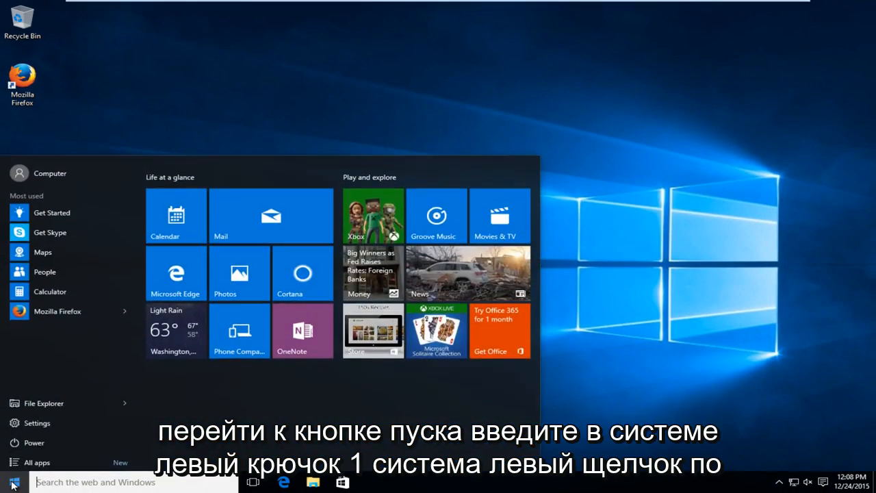
{"action": "type", "text": "system"}
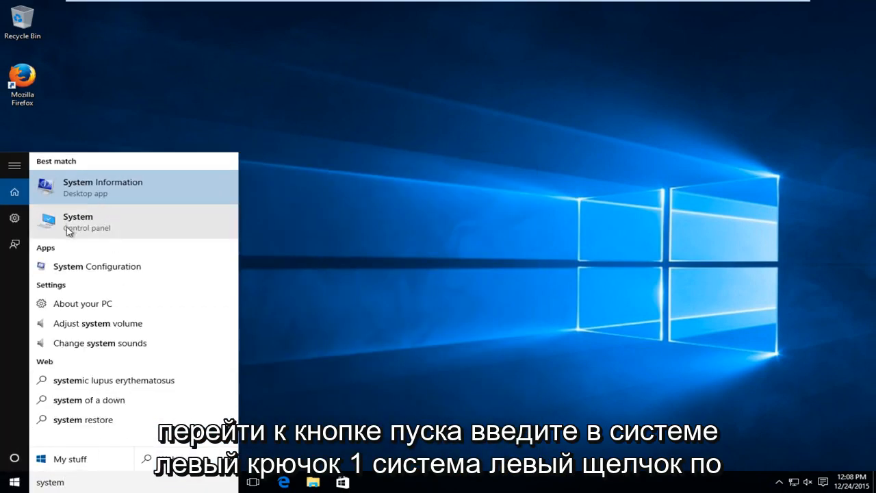
{"action": "left_click", "coordinate": [77, 221]}
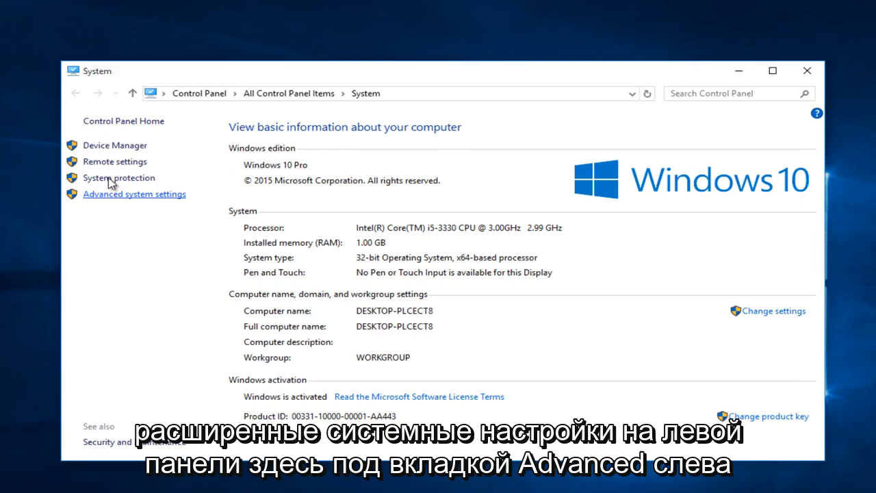
Open Advanced system settings to show the System Properties Advanced tab.
{"action": "left_click", "coordinate": [134, 194]}
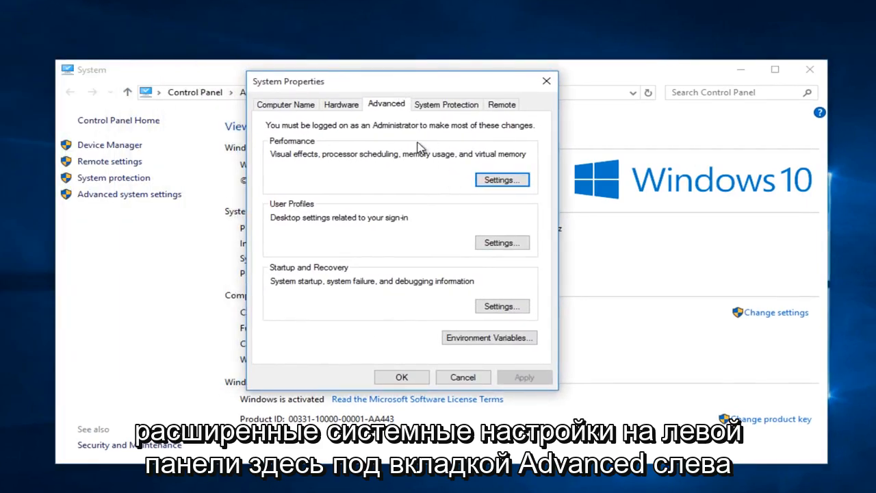
{"action": "mouse_move", "coordinate": [427, 214]}
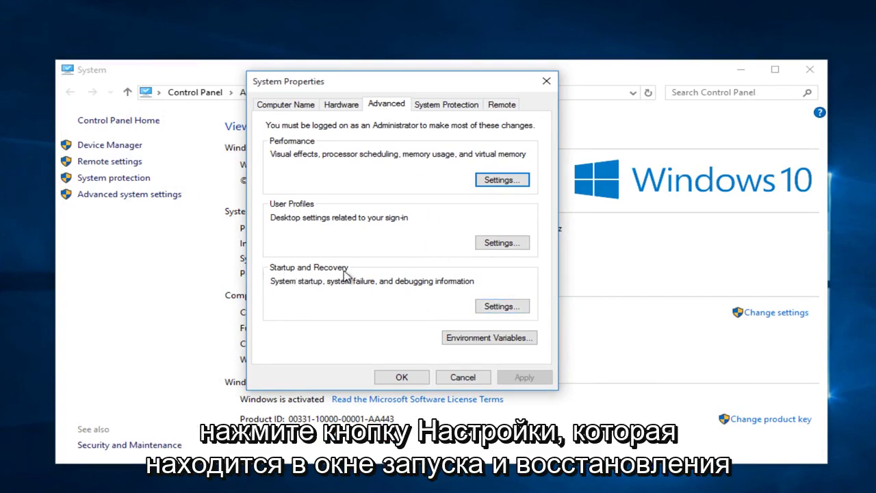
Set Startup and Recovery debugging information to Small memory dump (128 KB), then close System.
{"action": "left_click", "coordinate": [502, 305]}
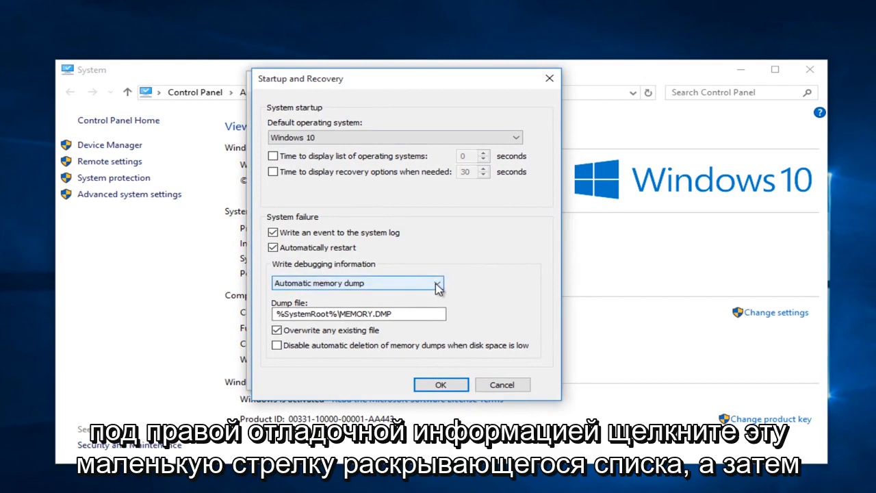
{"action": "left_click", "coordinate": [436, 283]}
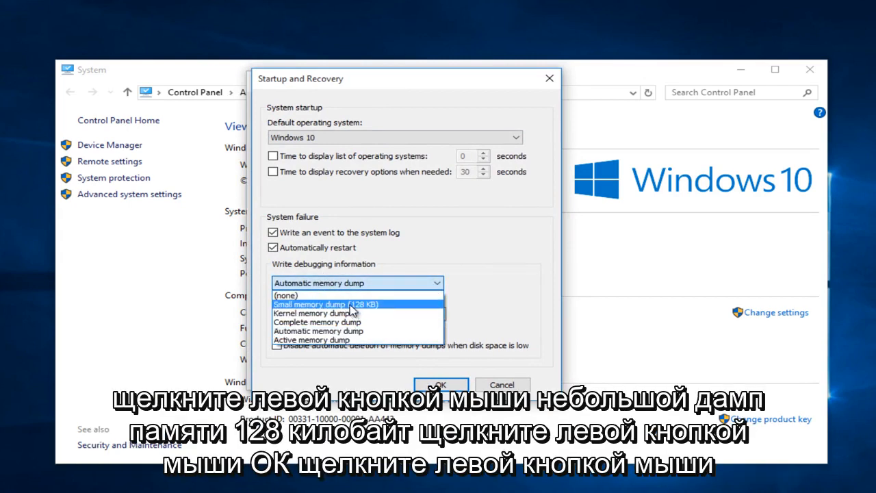
{"action": "left_click", "coordinate": [322, 303]}
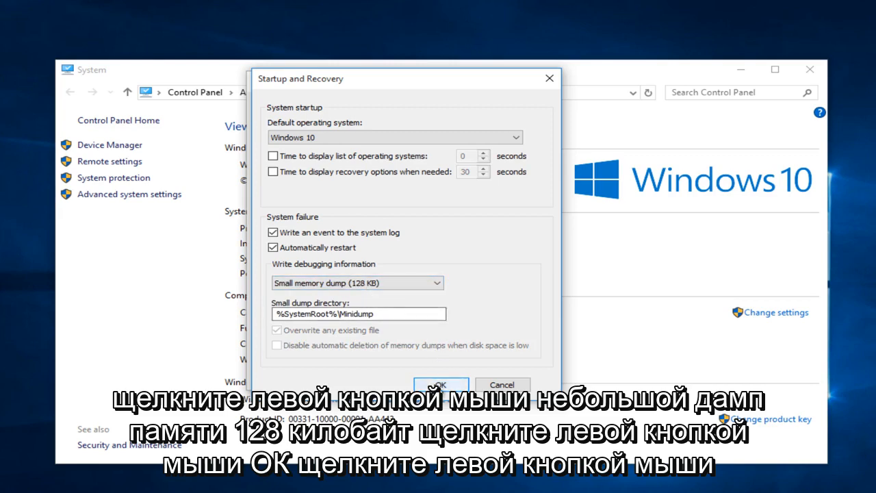
{"action": "left_click", "coordinate": [449, 385]}
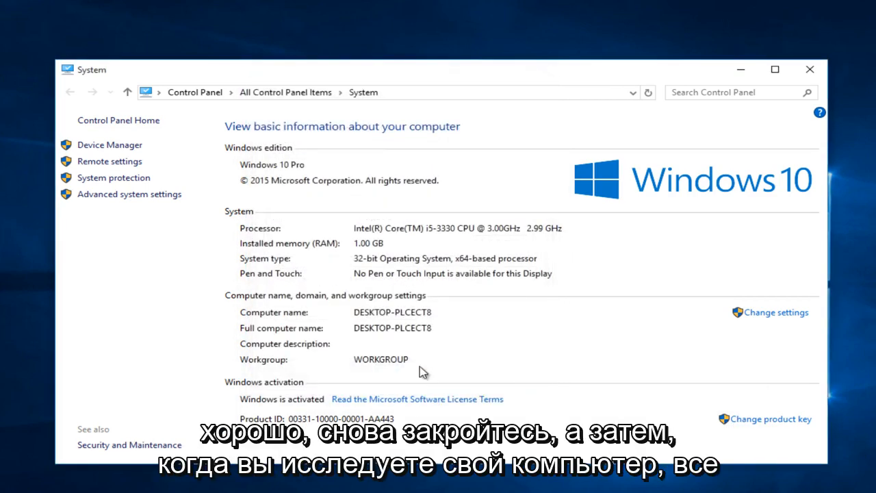
{"action": "left_click", "coordinate": [809, 69]}
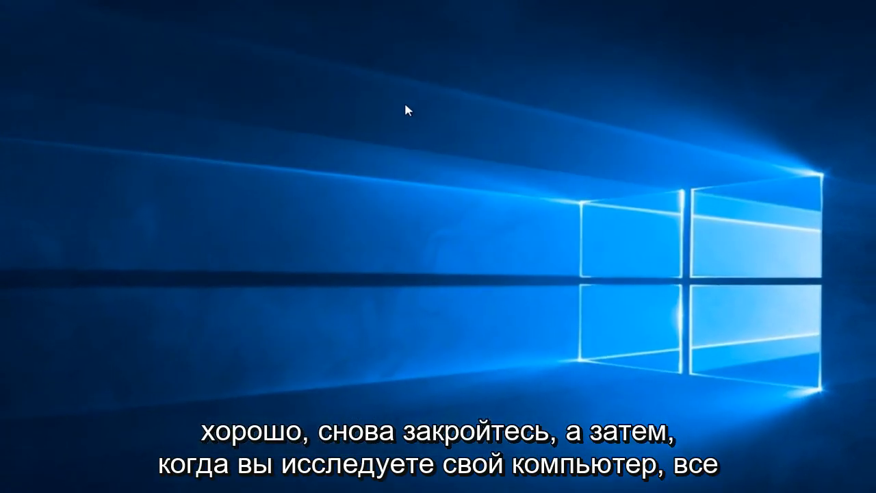